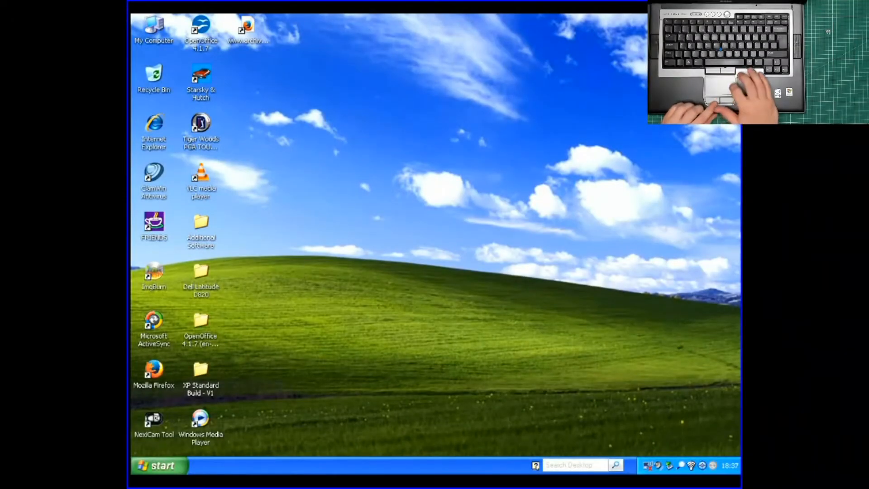
pyautogui.moveTo(506, 24)
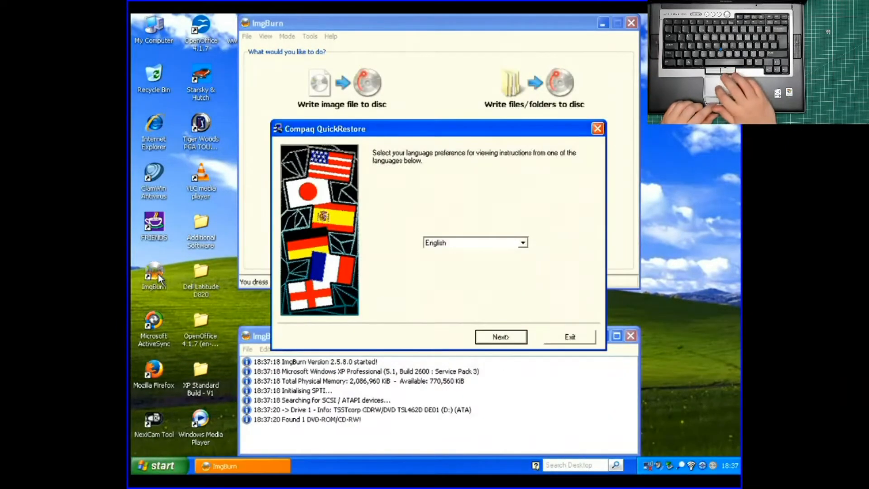
pyautogui.moveTo(573, 362)
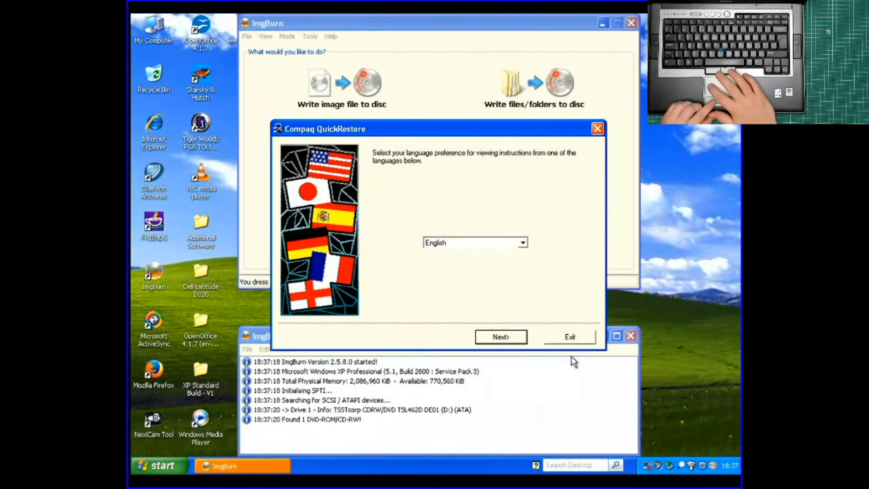
# Step: Exit the Compaq QuickRestore language launcher, bringing up its confirmation prompt
pyautogui.click(570, 336)
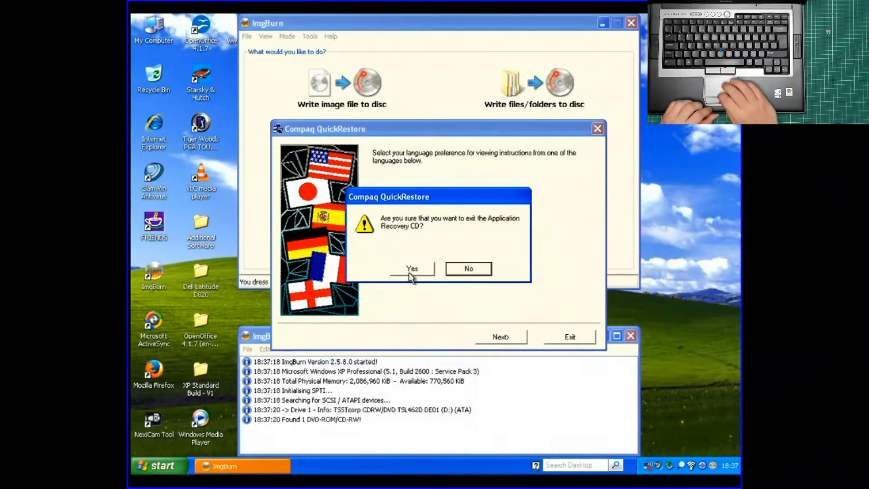
# Step: Confirm the exit, pick Create image file from disc, and make a 'Compaq Armada System Restore Discs' Desktop folder as destination
pyautogui.click(412, 268)
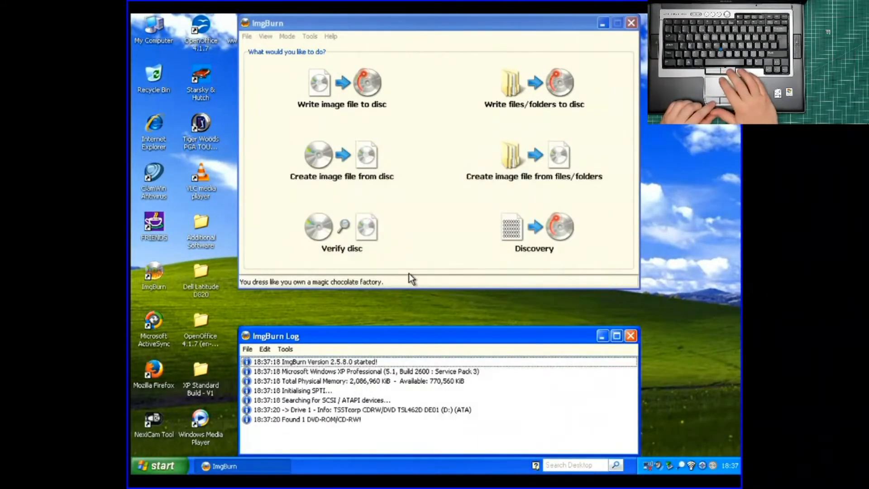
pyautogui.moveTo(409, 154)
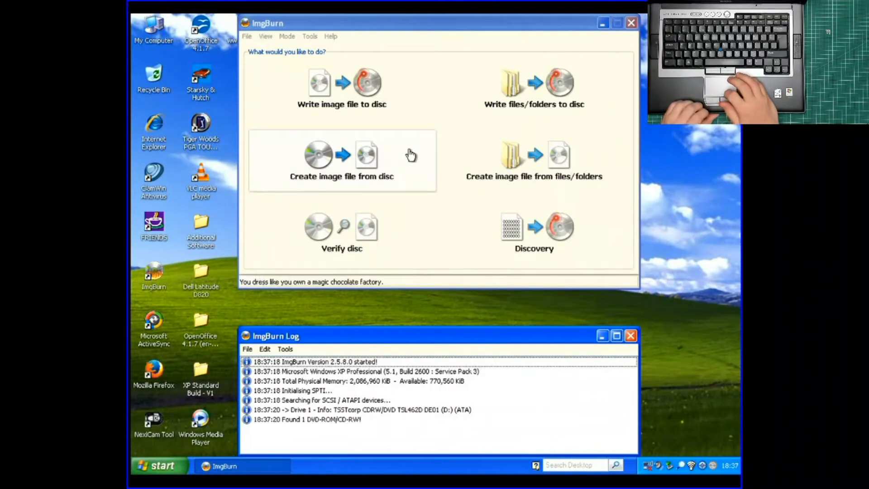
pyautogui.click(366, 154)
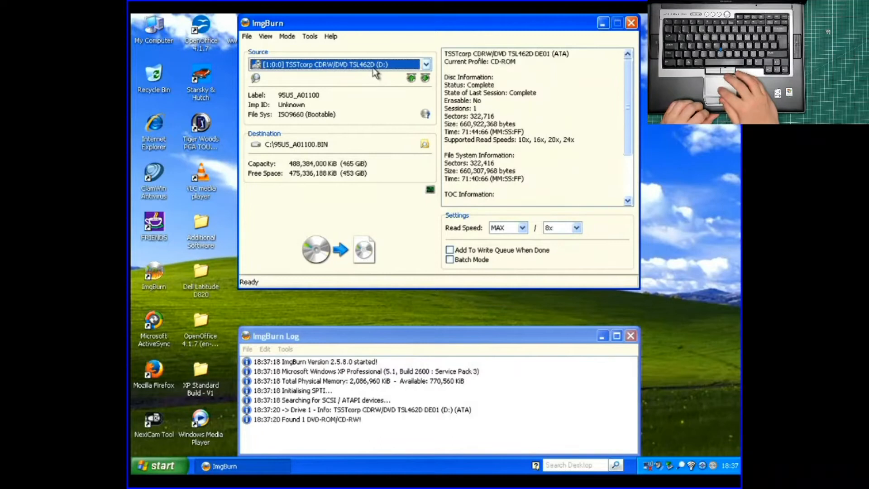
pyautogui.moveTo(352, 152)
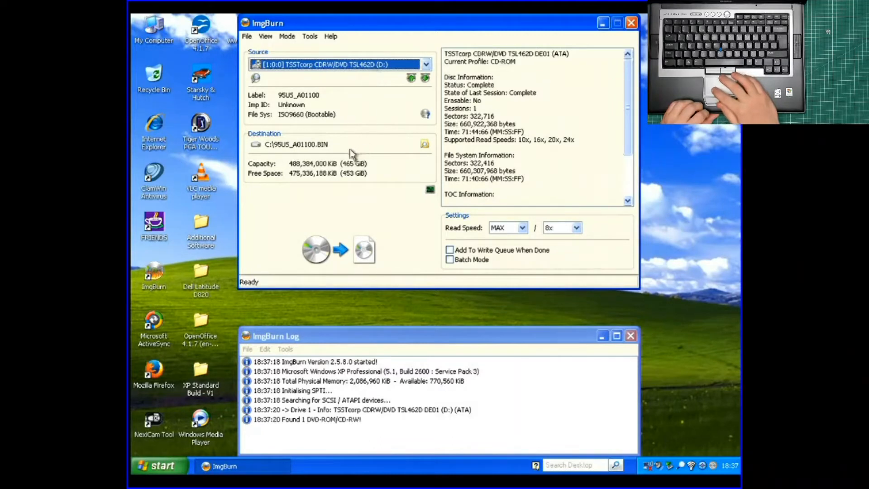
pyautogui.moveTo(320, 154)
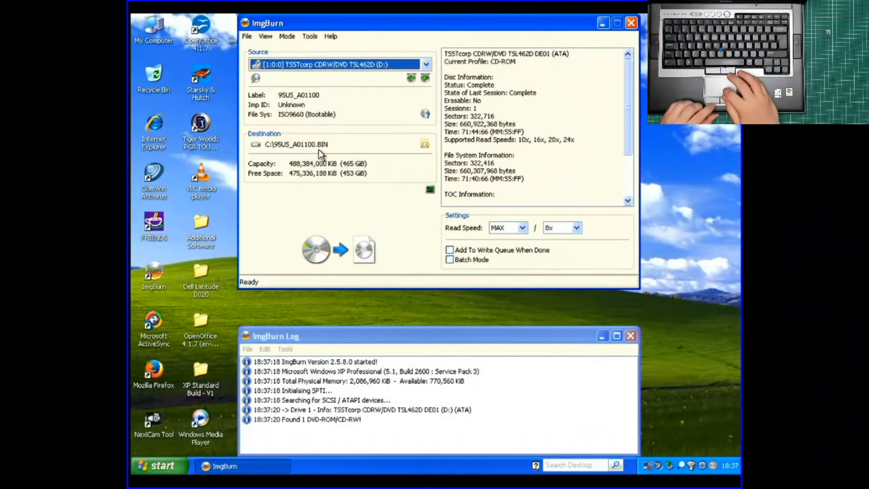
pyautogui.click(423, 143)
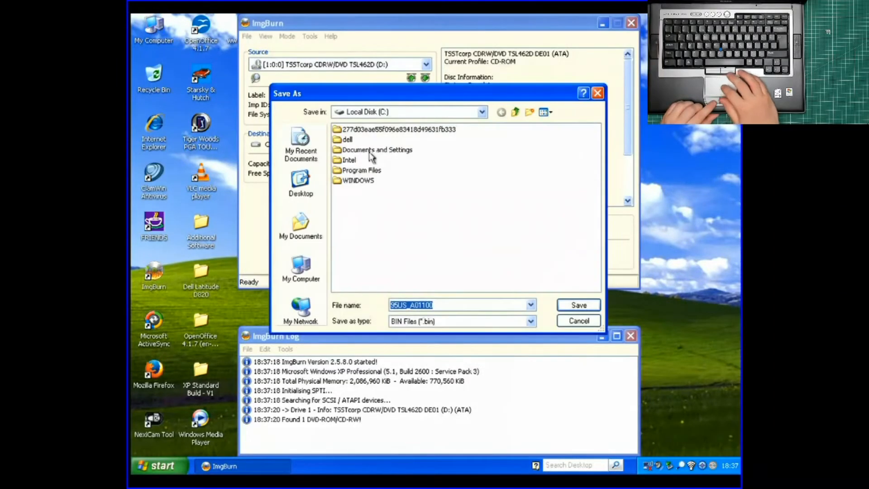
pyautogui.click(300, 182)
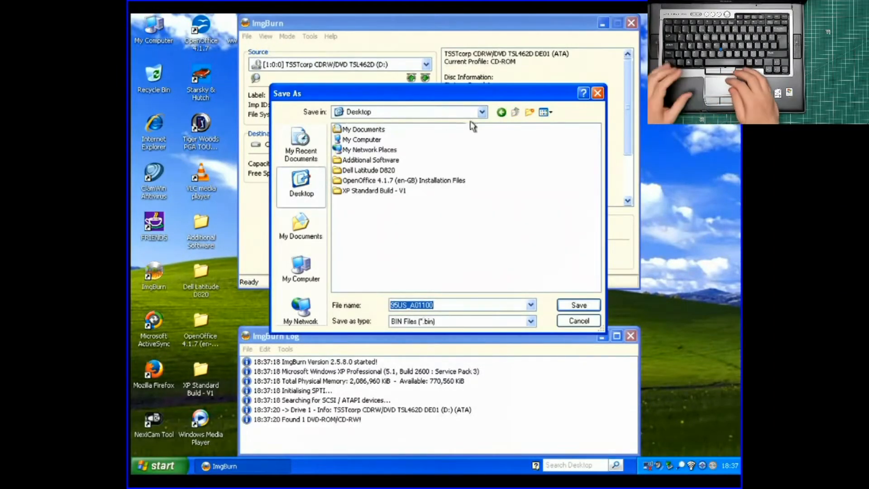
pyautogui.click(530, 112)
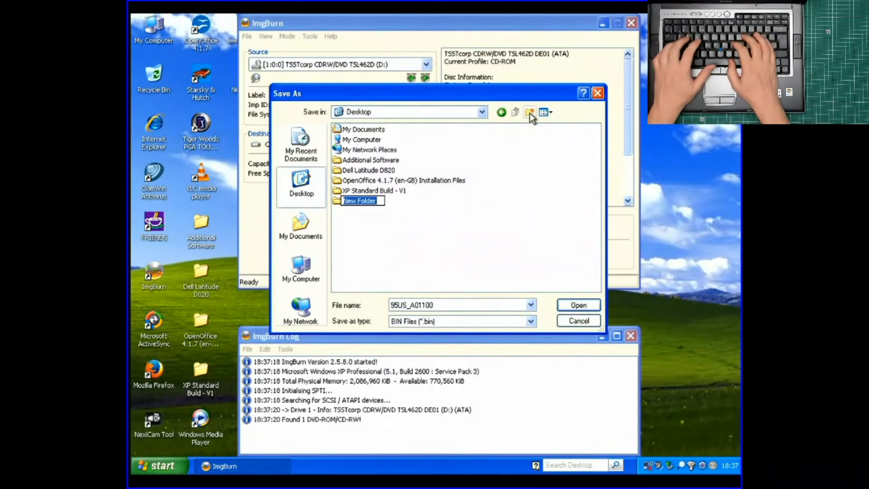
pyautogui.write('Compaq Armada System Restore Discs')
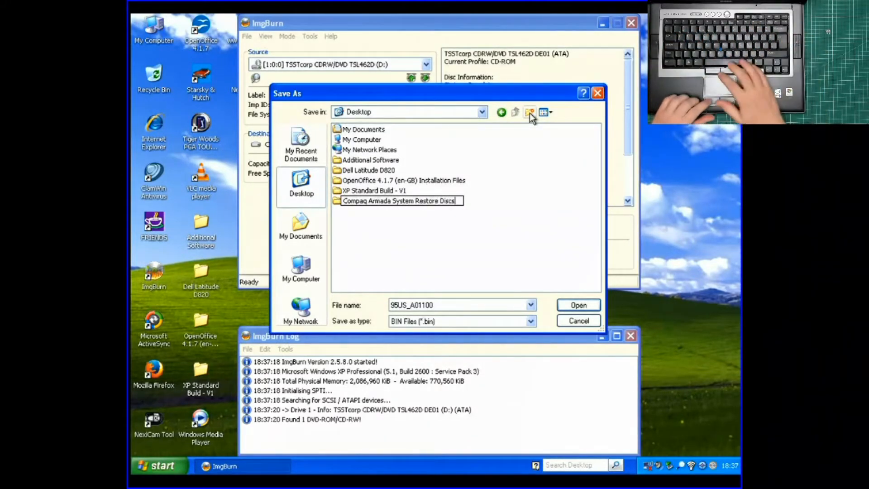
pyautogui.doubleClick(399, 201)
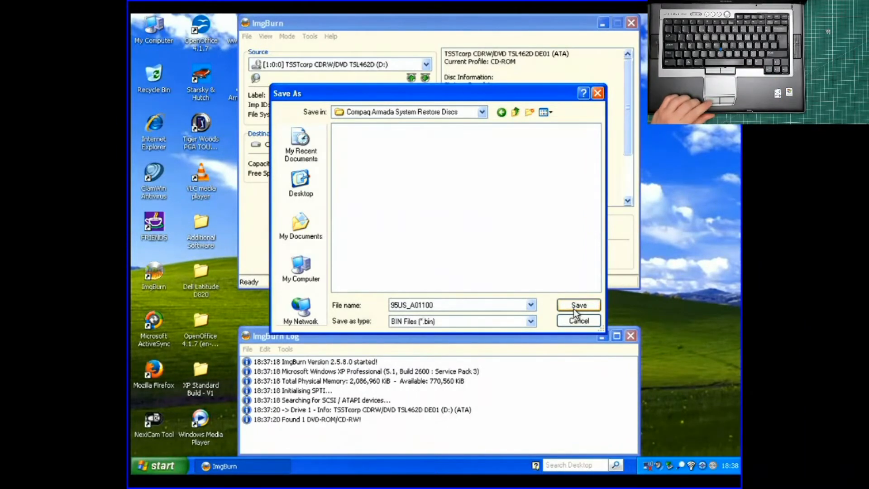
# Step: Save into the new folder and read the first disc into 95US_A01100.BIN
pyautogui.click(578, 305)
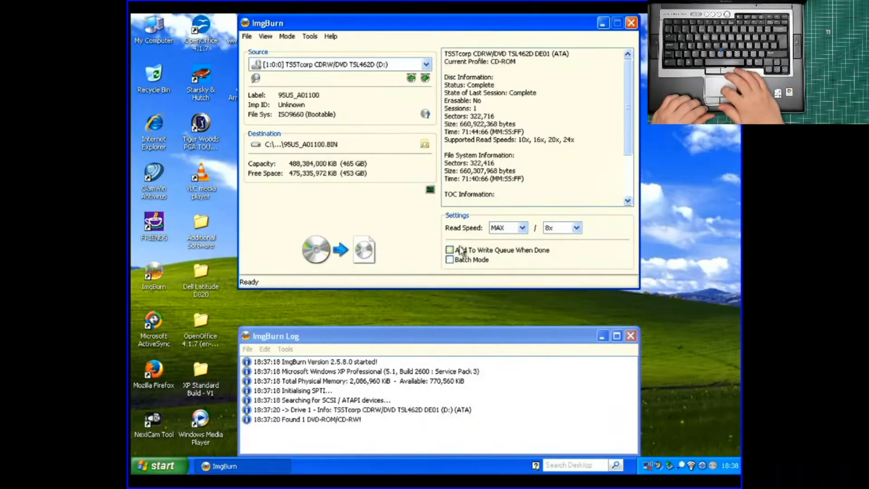
pyautogui.moveTo(340, 250)
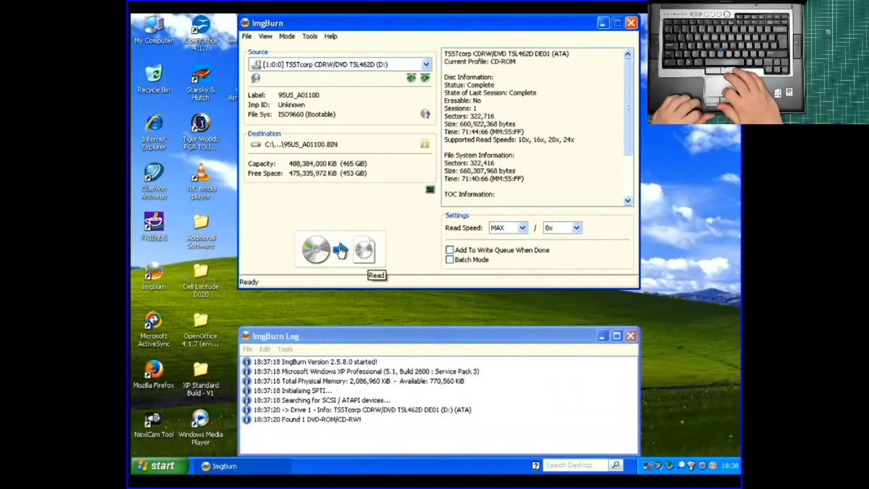
pyautogui.click(336, 248)
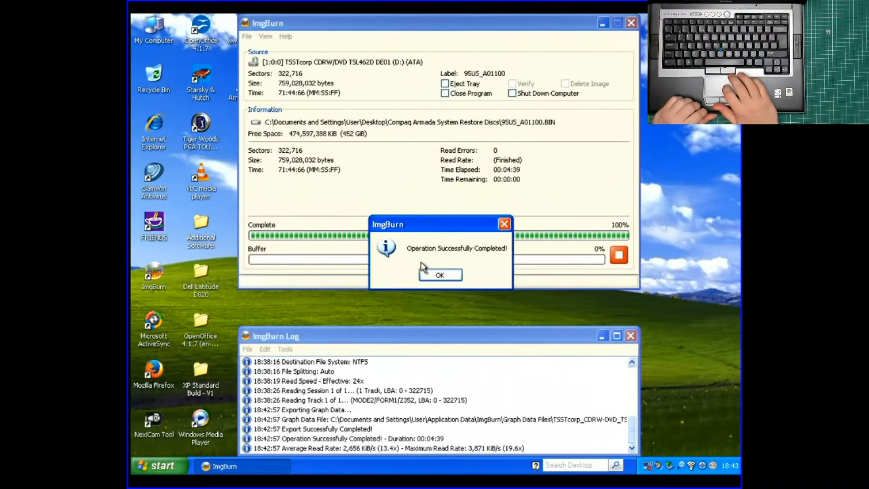
# Step: Dismiss the first success message and save the 98US_A01100 image into the same folder
pyautogui.click(440, 275)
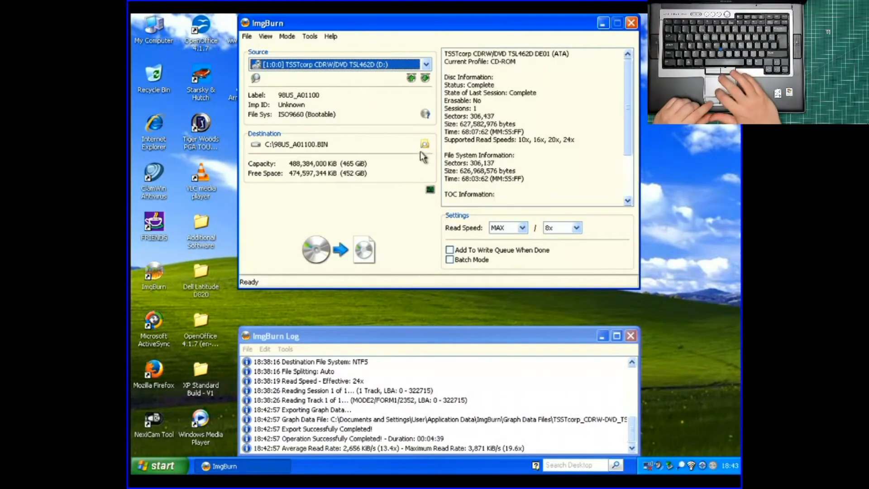
pyautogui.click(425, 143)
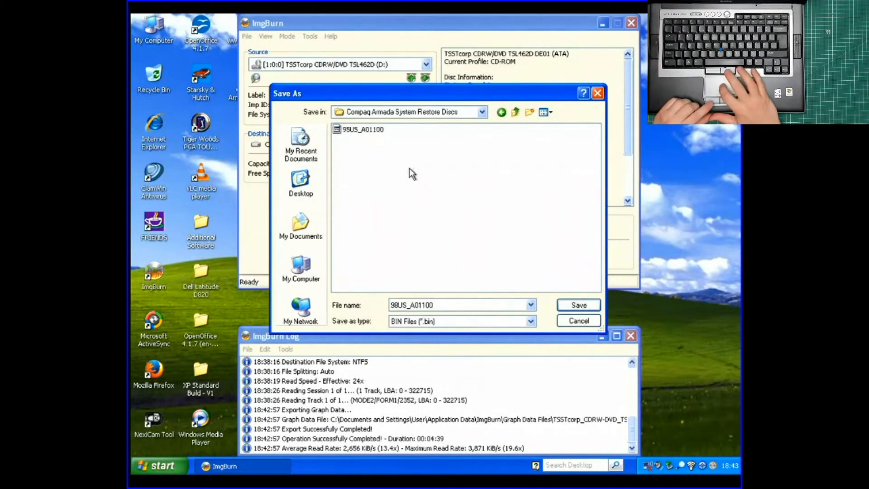
pyautogui.moveTo(553, 283)
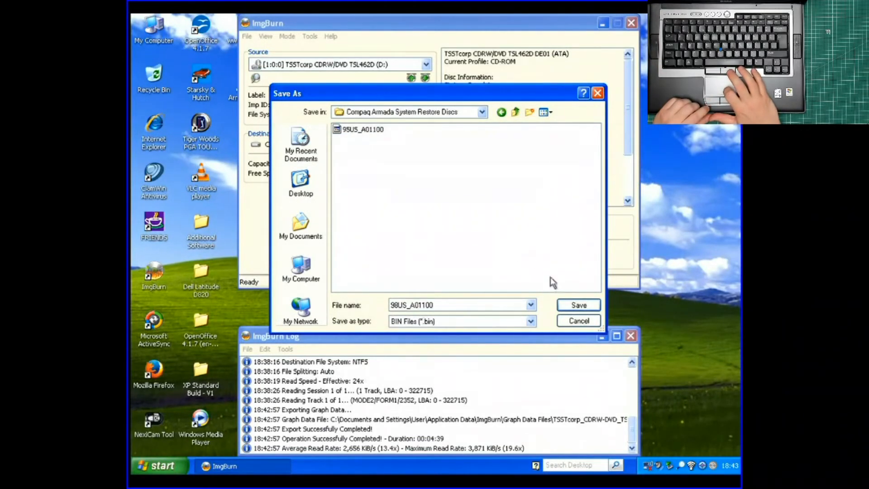
pyautogui.click(579, 305)
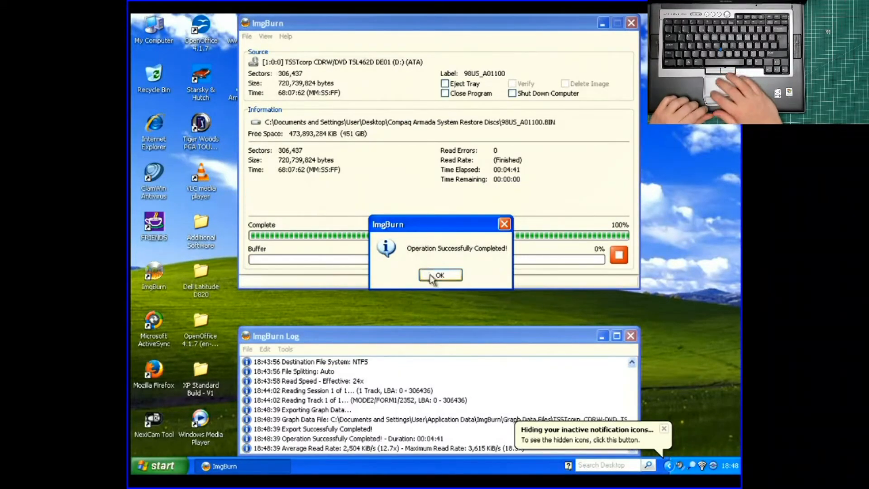
# Step: Dismiss the second image's completion message and close ImgBurn
pyautogui.click(440, 276)
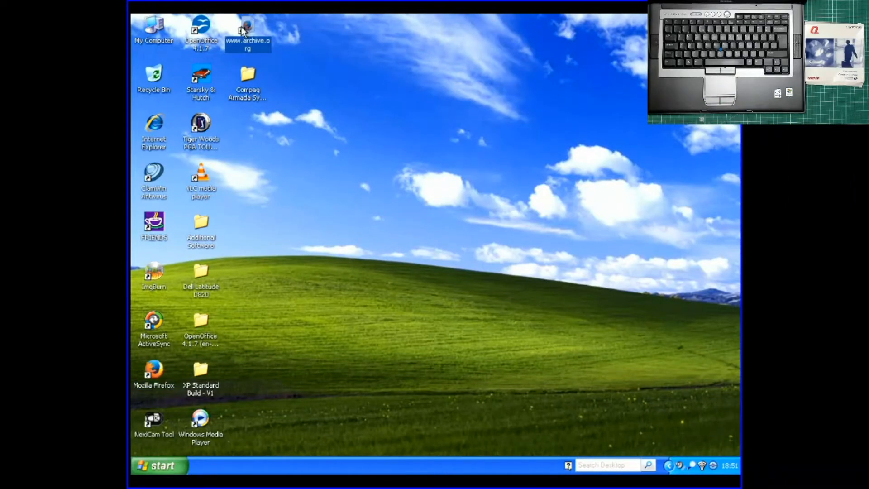
pyautogui.doubleClick(248, 27)
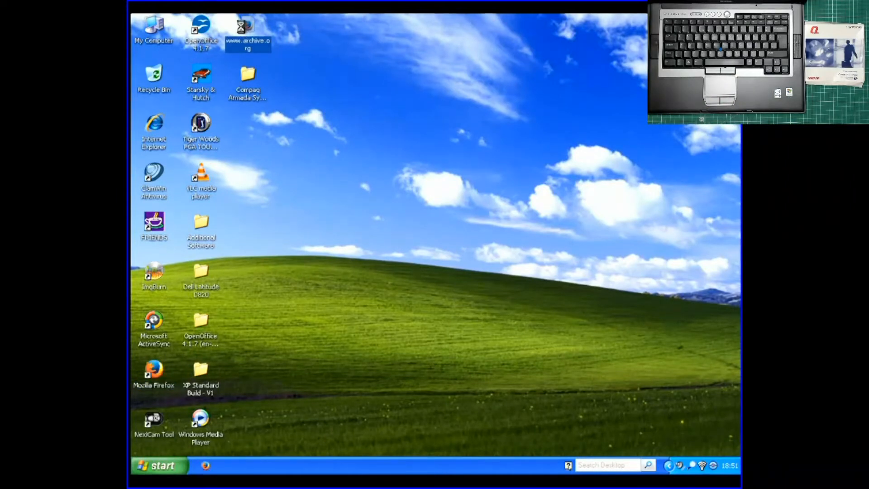
pyautogui.doubleClick(248, 25)
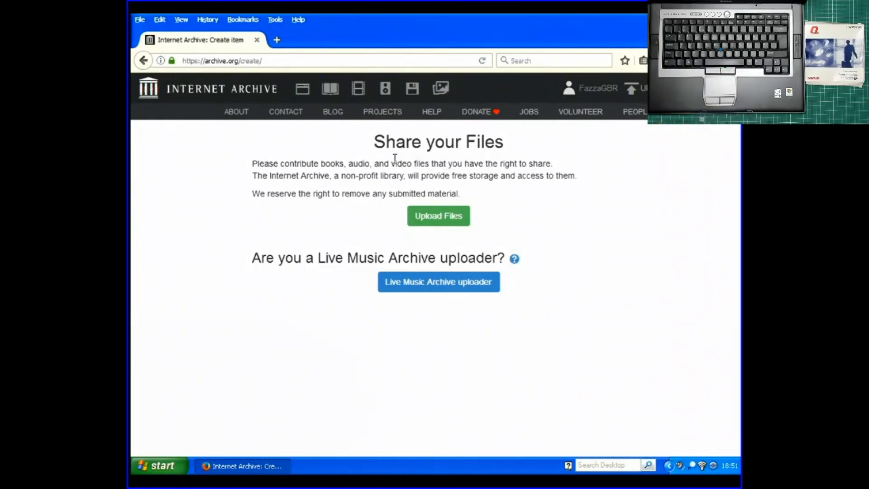
pyautogui.click(438, 216)
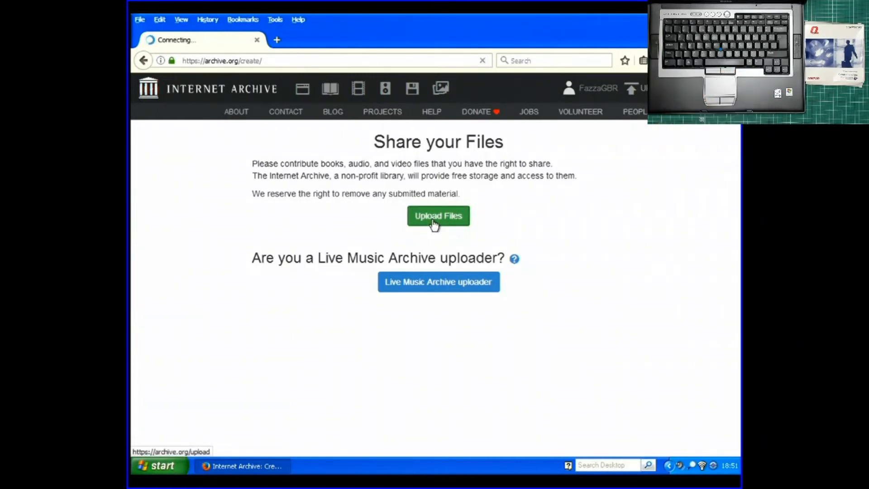
# Step: Select the four BIN and CUE files from the Compaq Armada System Restore Discs folder
pyautogui.click(438, 215)
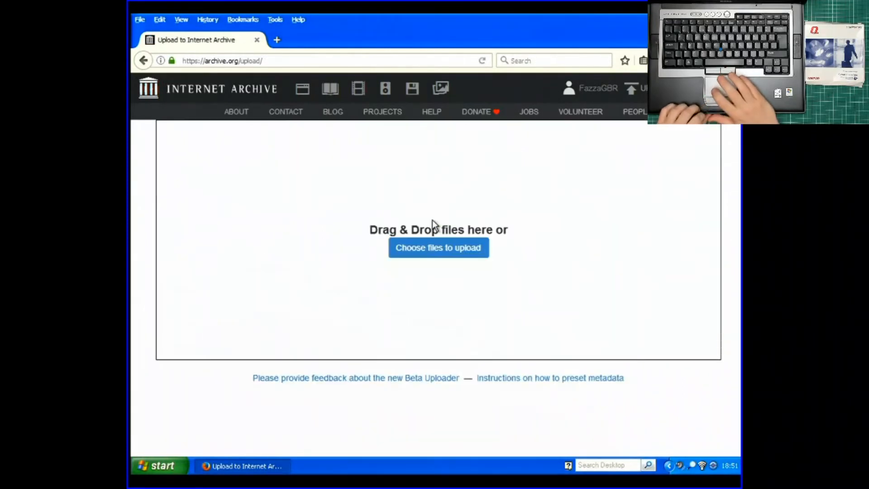
pyautogui.click(439, 248)
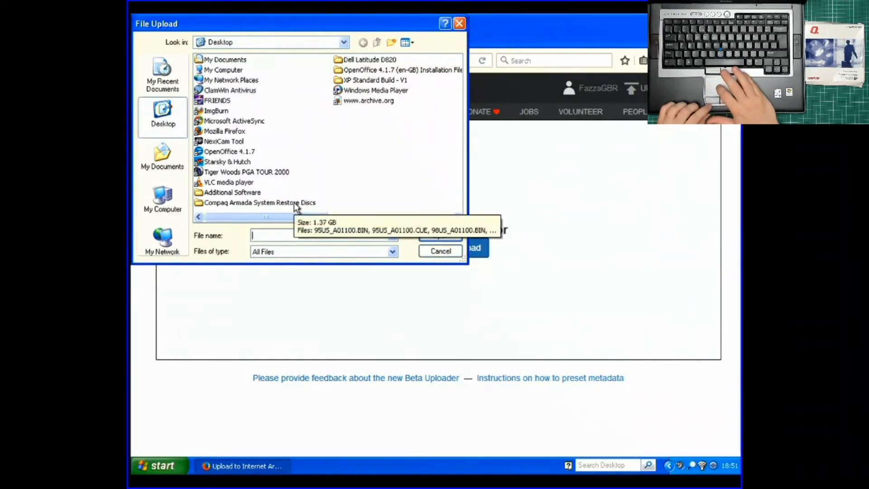
pyautogui.doubleClick(258, 202)
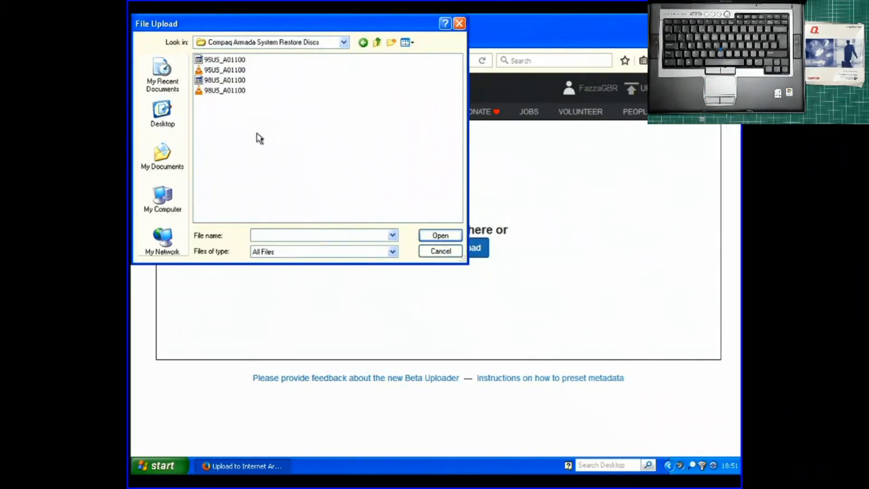
pyautogui.moveTo(257, 120)
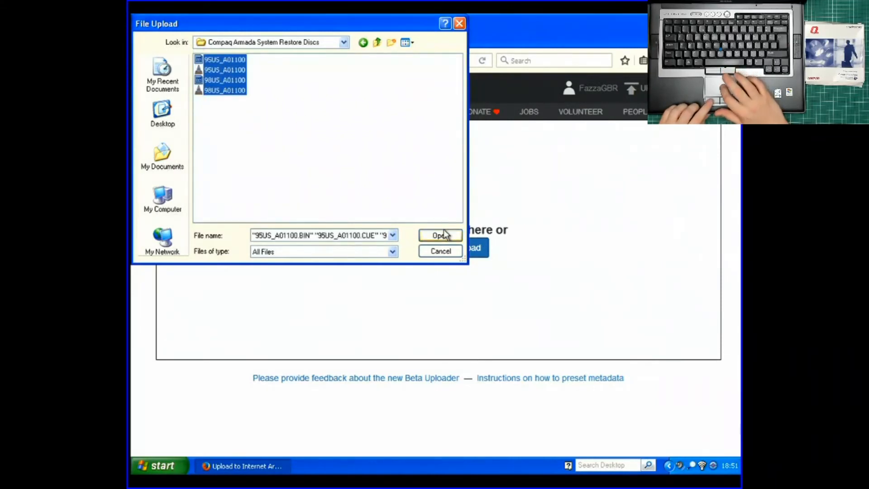
pyautogui.click(440, 235)
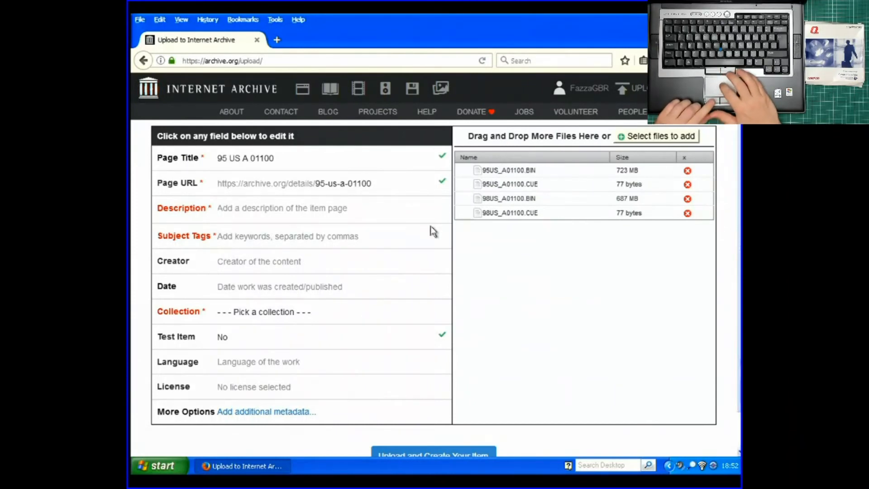
# Step: Enter 'Compaq QuickRestore CDs for the Compaq Armada Series Laptops' in the Description field
pyautogui.click(282, 208)
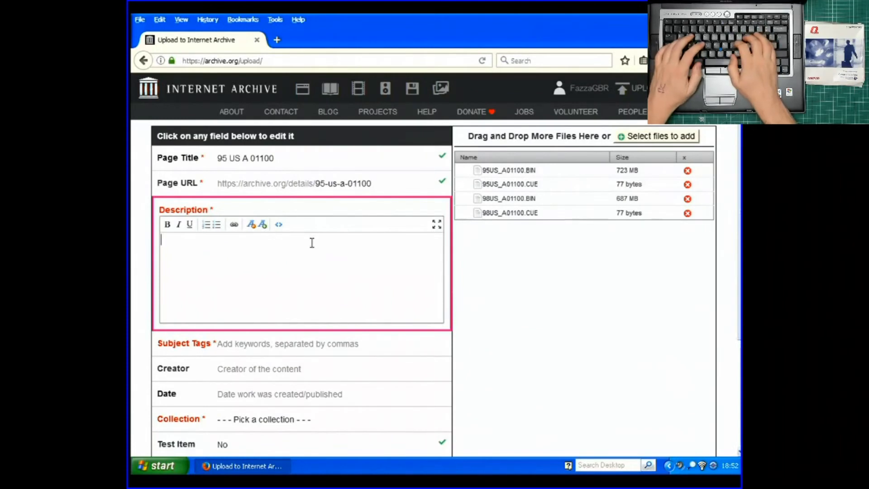
pyautogui.write('Compaq Quick')
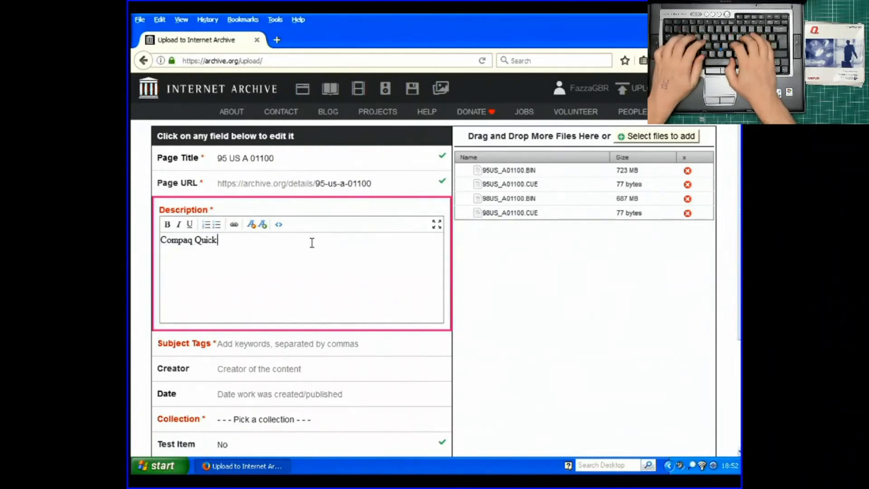
pyautogui.write('Restore')
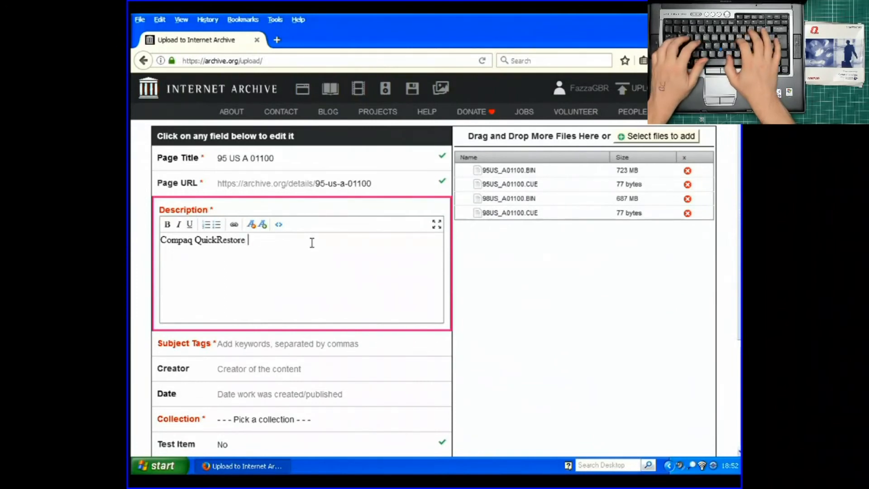
pyautogui.write('CDs')
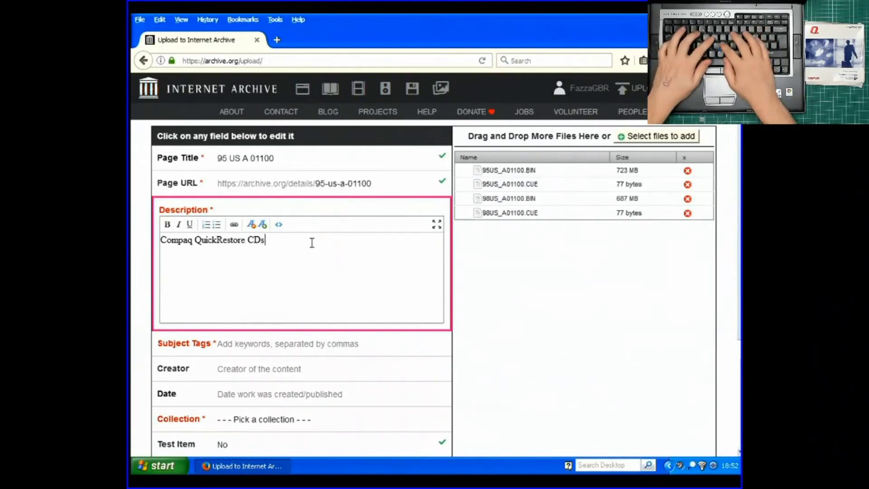
pyautogui.write('for the')
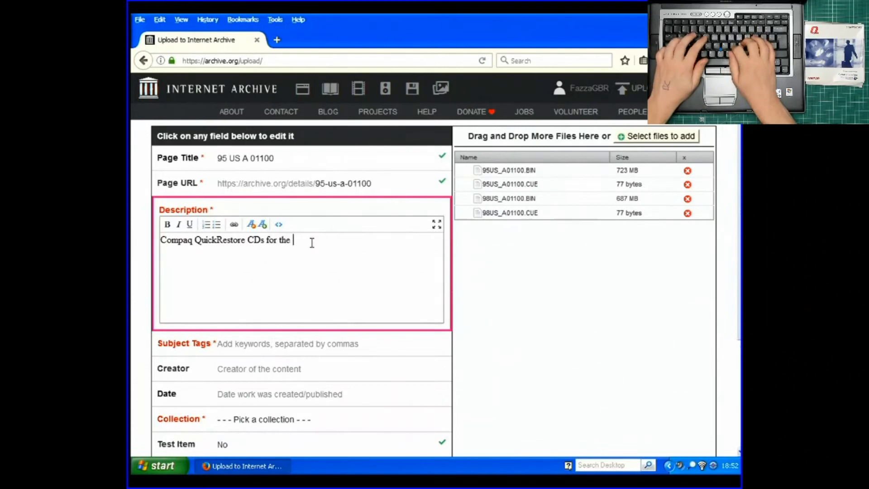
pyautogui.write('Compaq Armada Series')
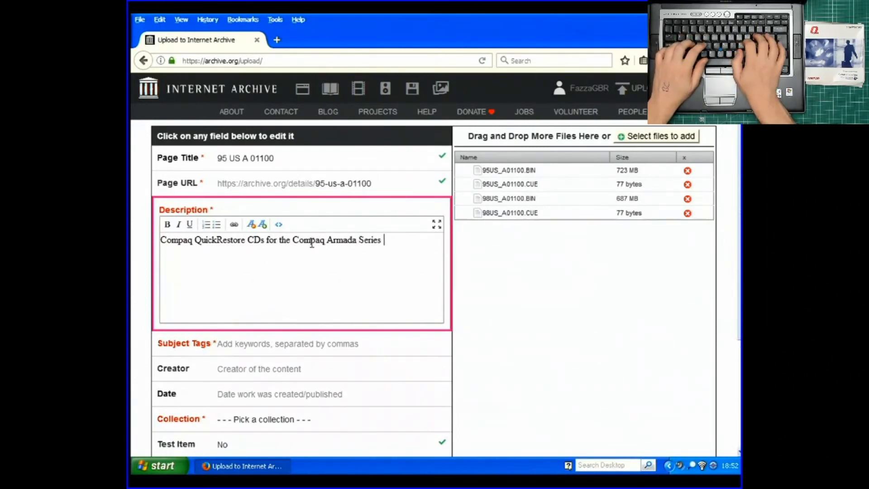
pyautogui.write('L')
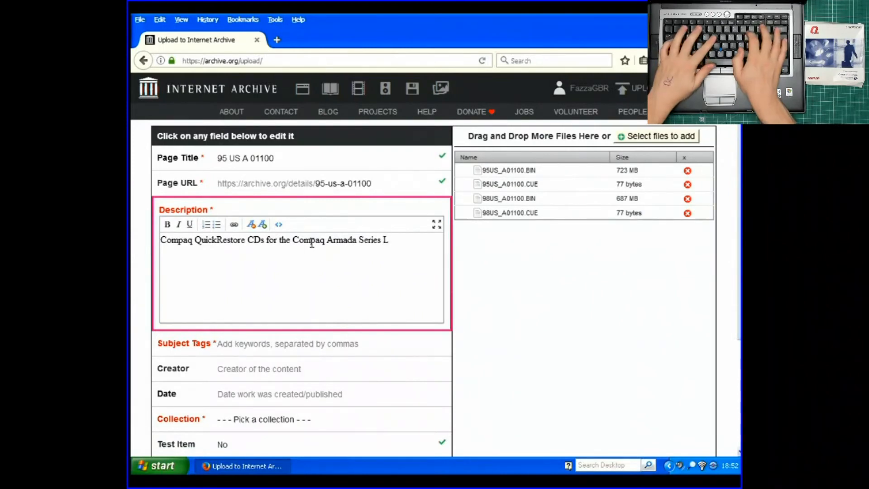
pyautogui.write('apto')
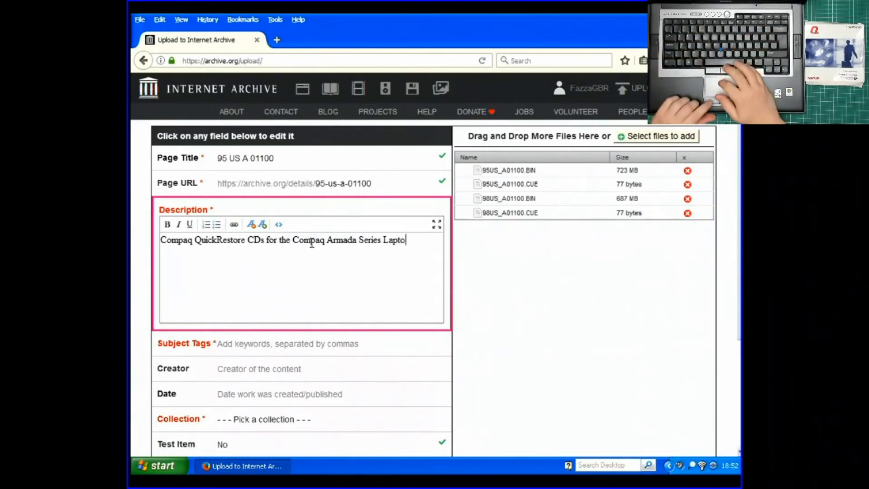
pyautogui.write('ps')
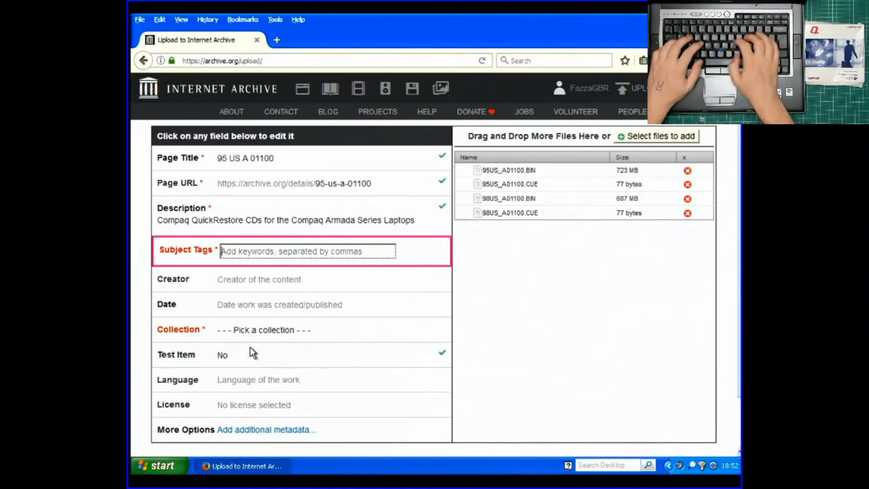
# Step: Enter the subject tags 'Compaq, QuickRestore, System Restore Discs, Compaq Armada'
pyautogui.write('Compaq,')
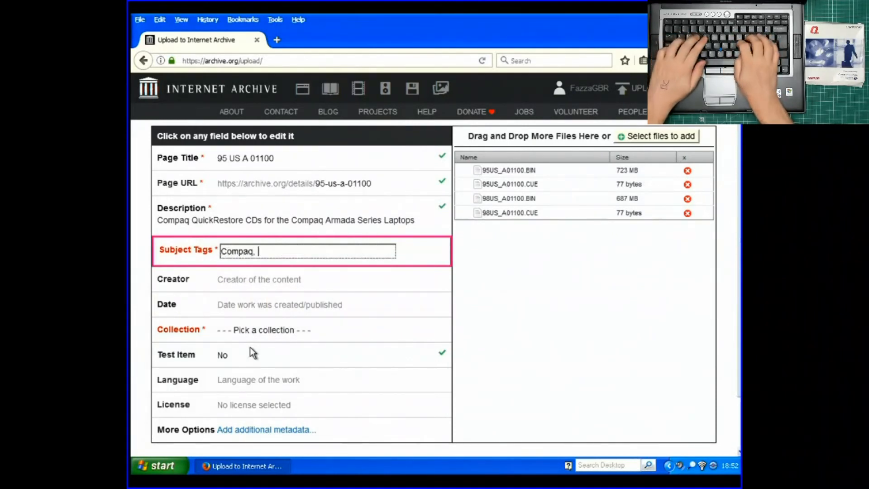
pyautogui.write('QuickRes')
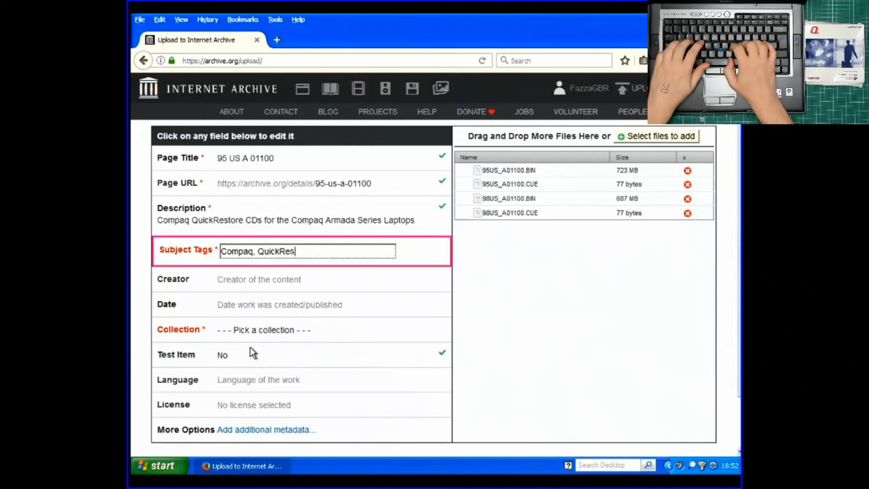
pyautogui.write('tore,')
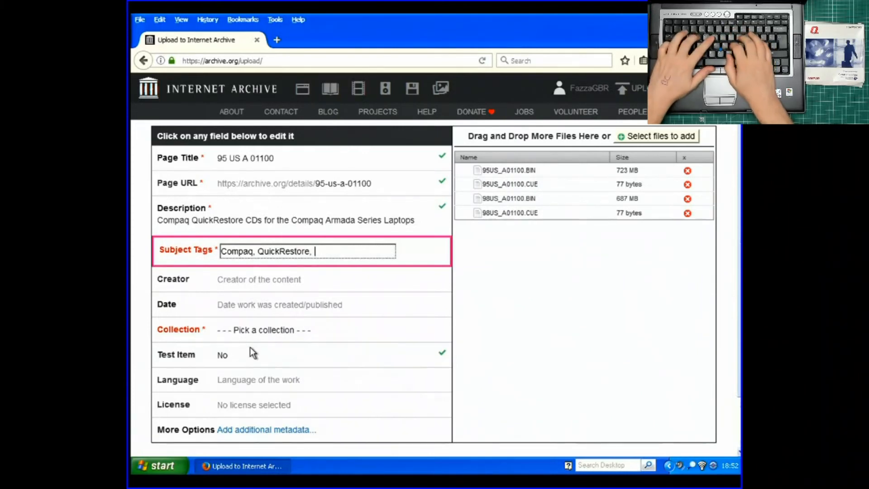
pyautogui.write('Syte')
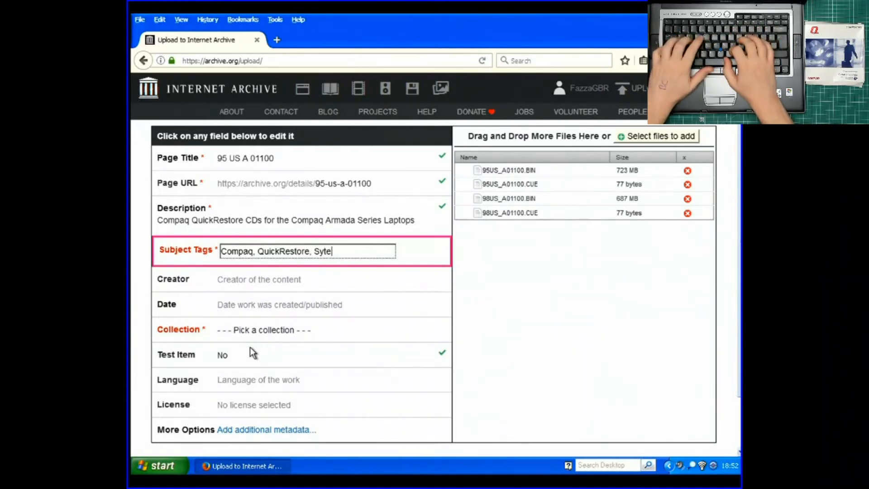
pyautogui.write('System Restore')
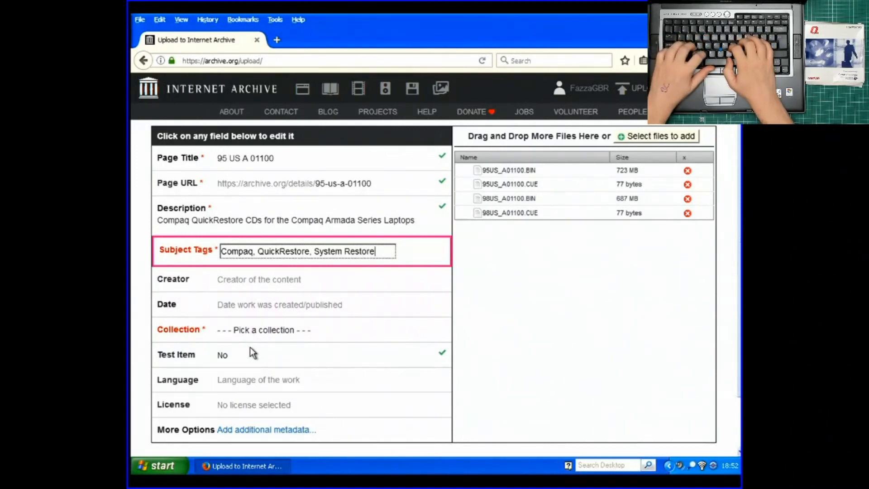
pyautogui.write('Discs, Compaq')
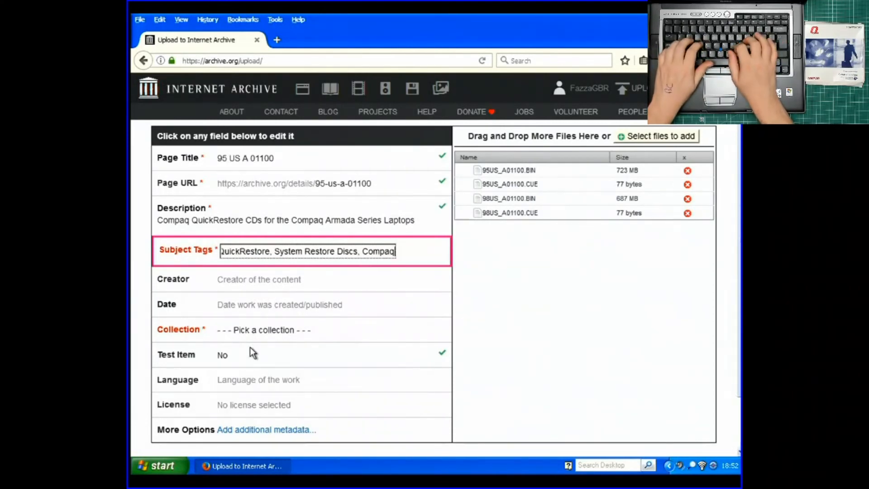
pyautogui.write('Armada')
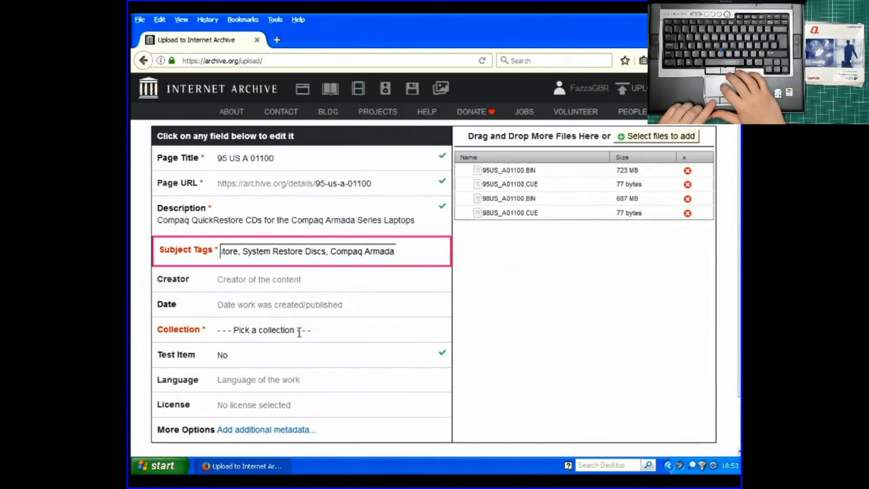
# Step: Set the collection to Community software and language to English, and add a metadata row
pyautogui.click(308, 337)
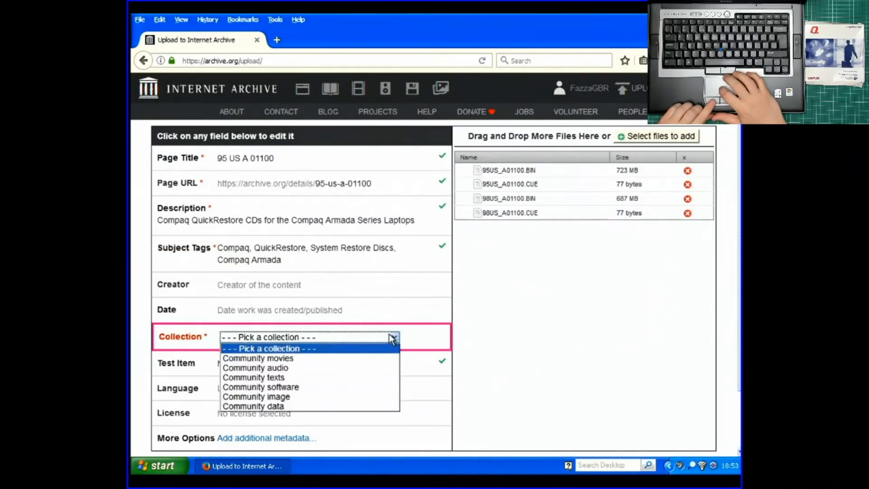
pyautogui.moveTo(376, 392)
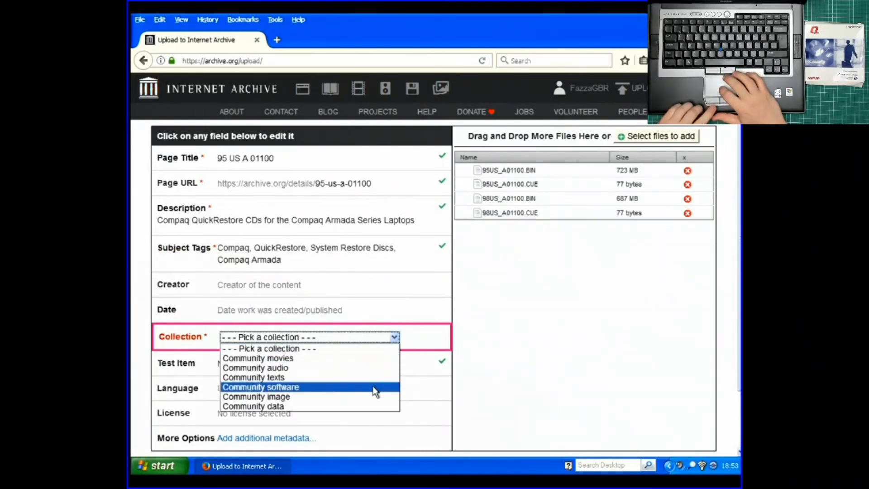
pyautogui.click(260, 387)
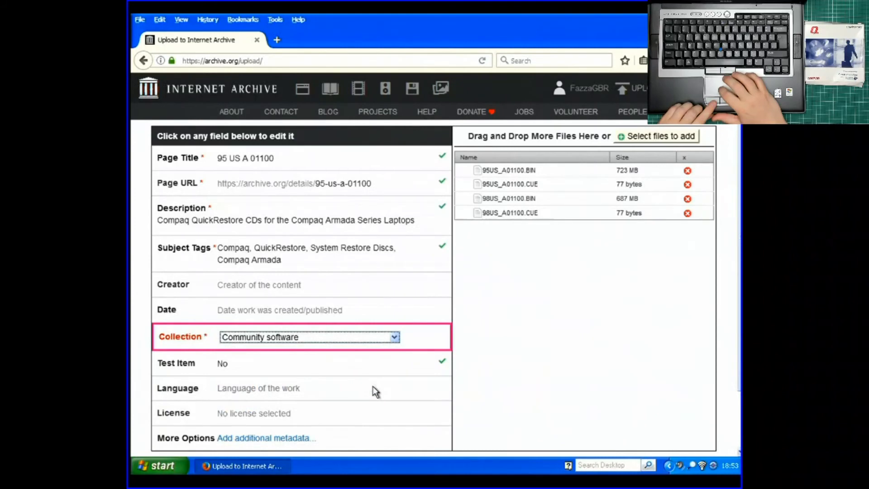
pyautogui.moveTo(368, 399)
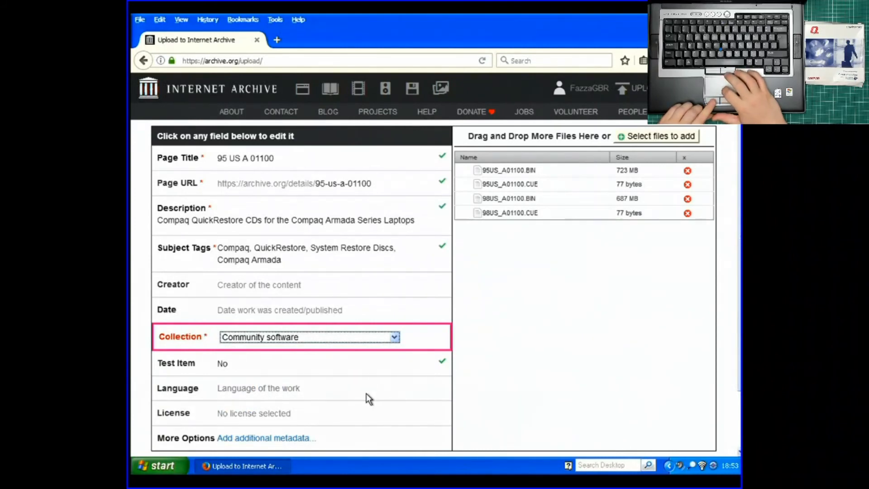
pyautogui.click(259, 389)
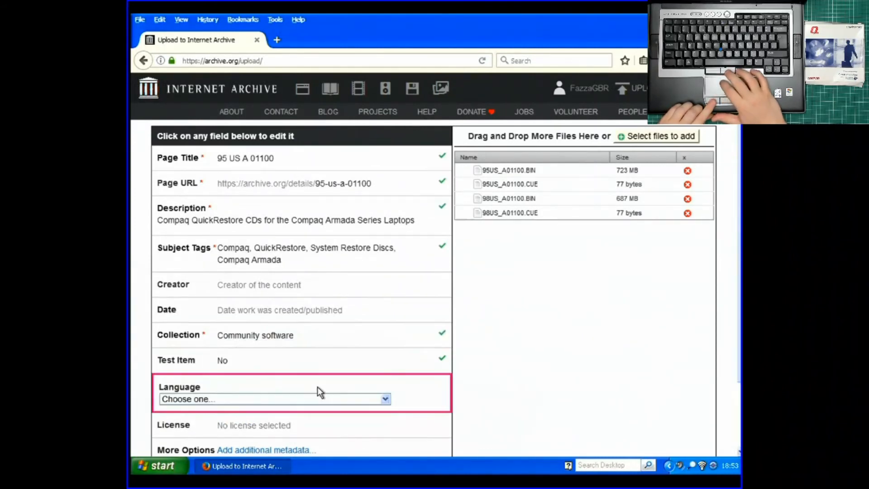
pyautogui.click(274, 399)
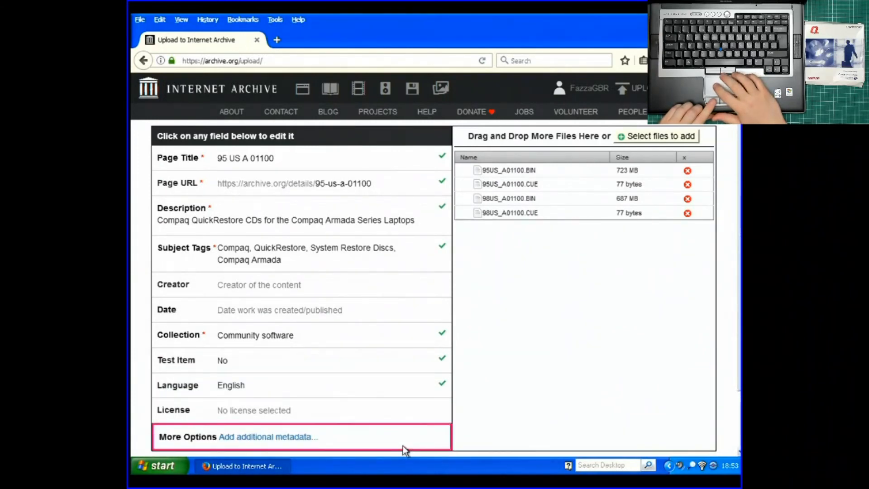
pyautogui.click(268, 437)
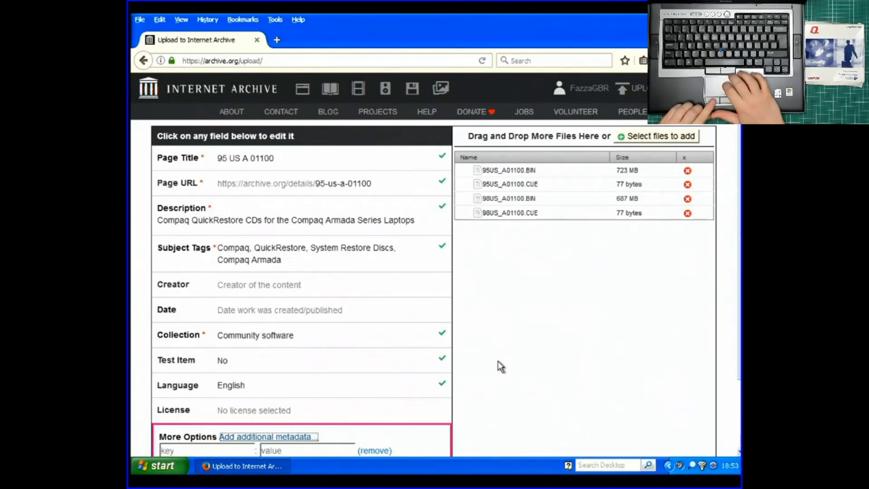
pyautogui.moveTo(525, 181)
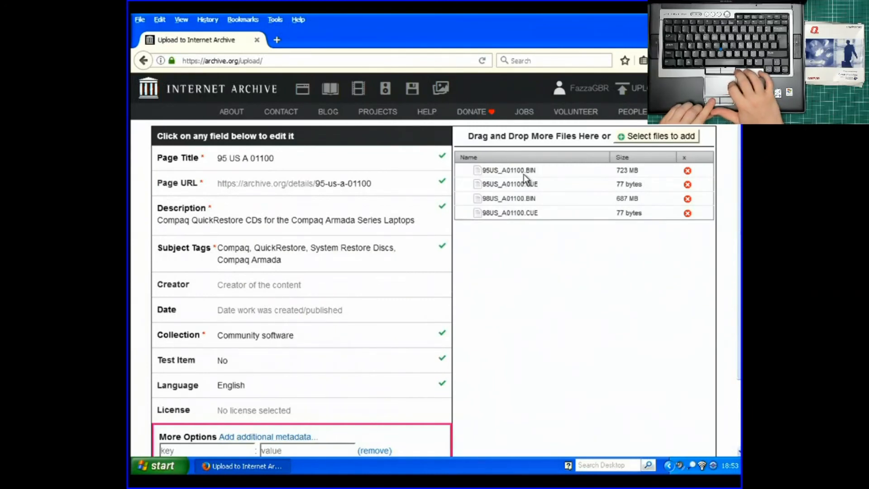
pyautogui.moveTo(732, 201)
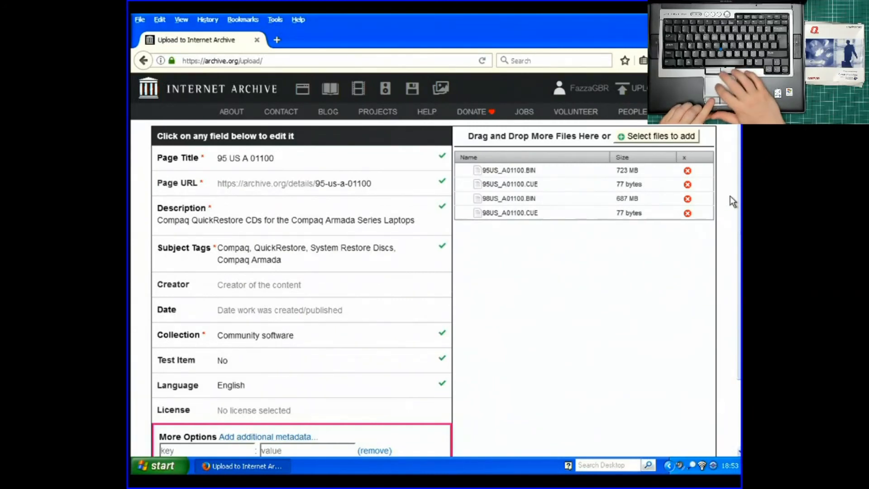
# Step: Remove the empty extra metadata row after the required-fields error and resubmit the upload
pyautogui.scroll(-3)
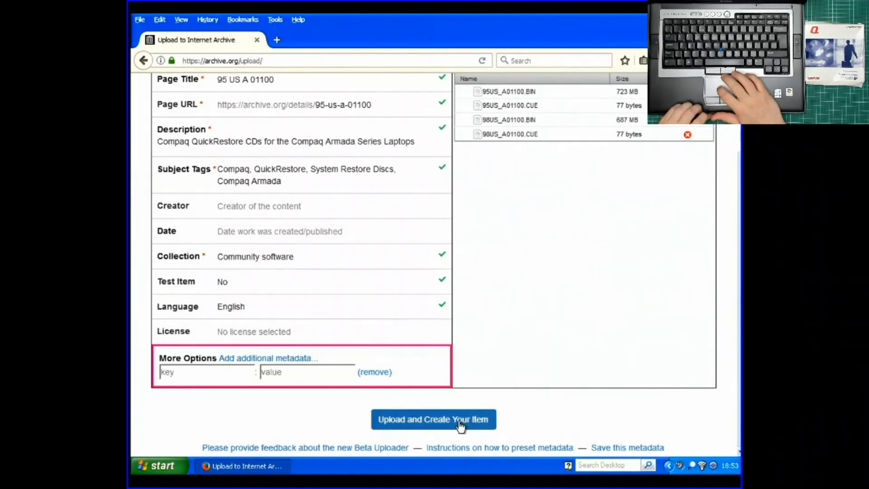
pyautogui.click(434, 419)
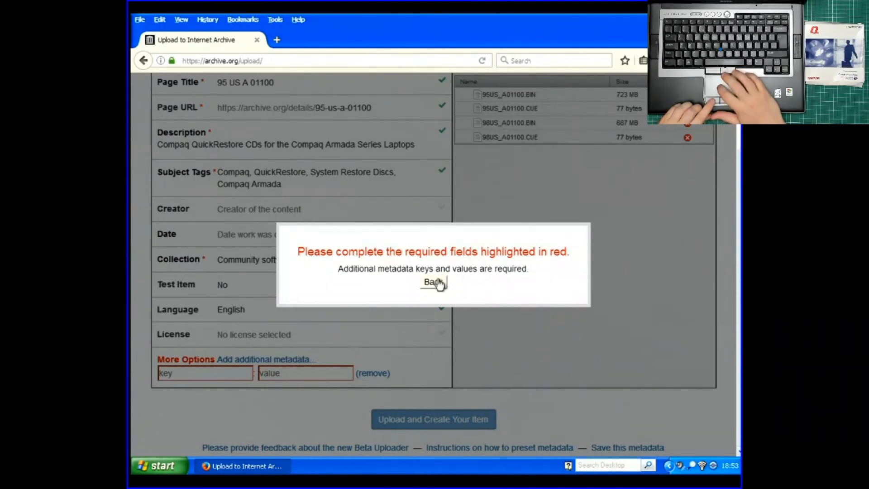
pyautogui.click(433, 282)
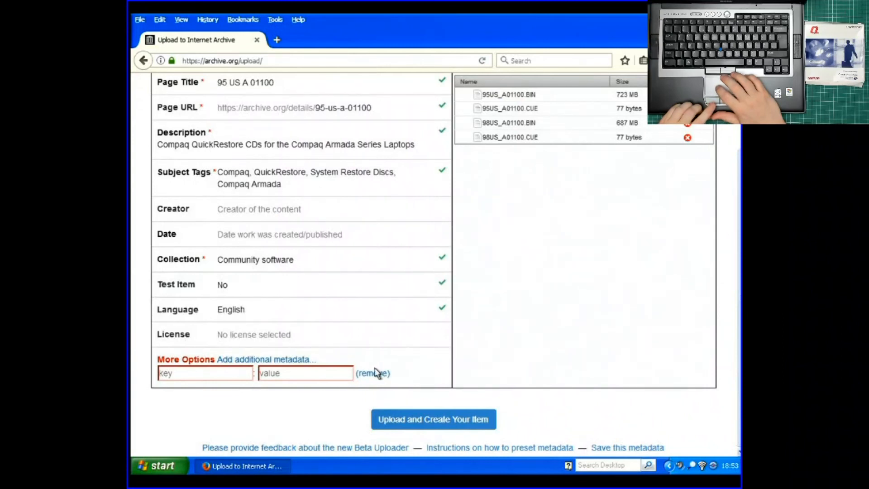
pyautogui.click(376, 373)
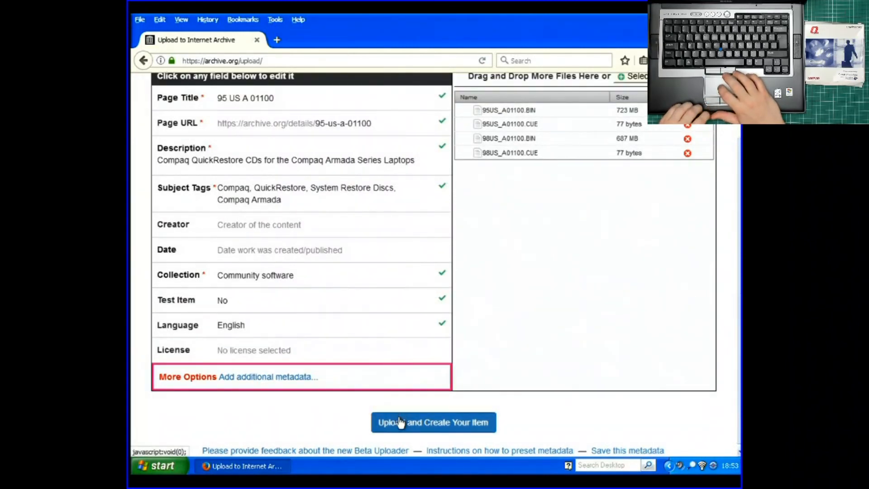
pyautogui.click(434, 422)
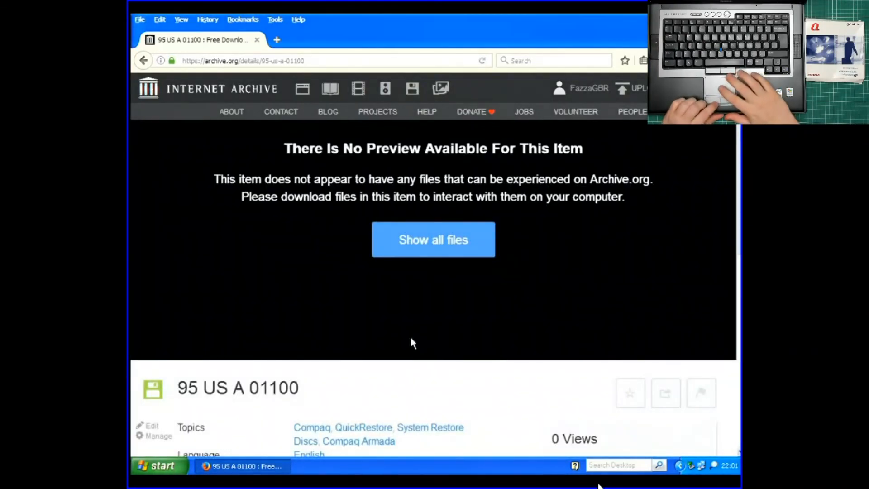
# Step: Scroll the 95 US A 01100 page to review its description, collection and eight files
pyautogui.scroll(-3)
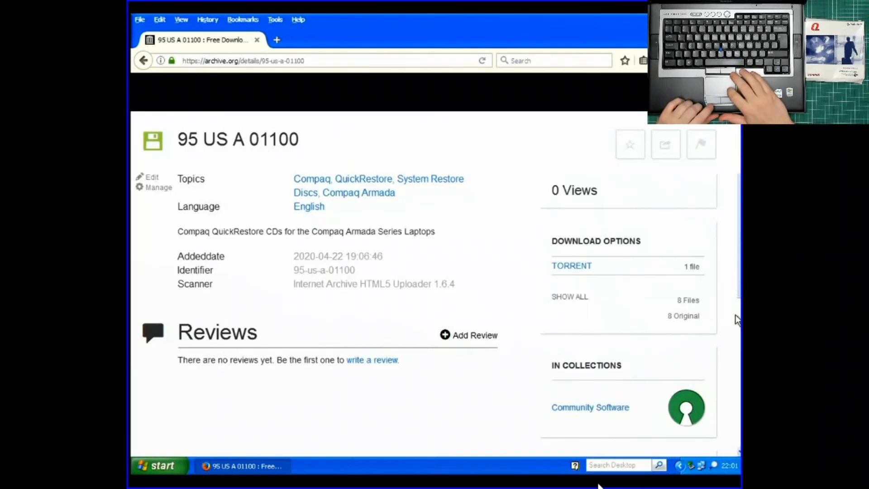